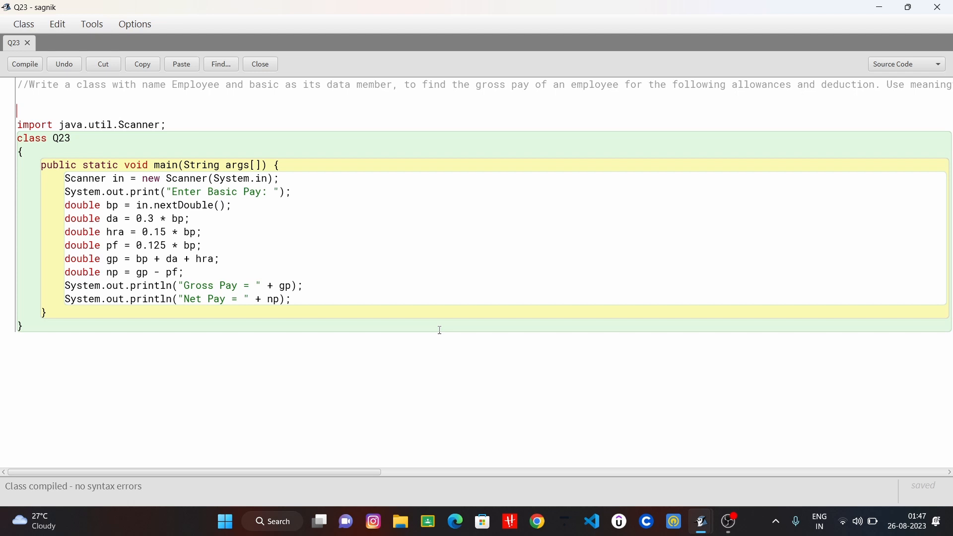
{"action": "mouse_move", "coordinate": [295, 193]}
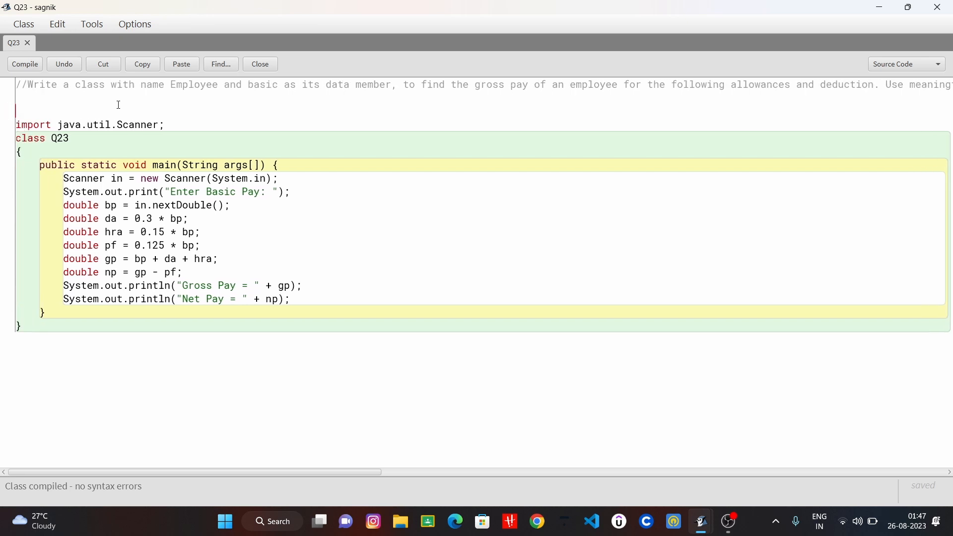
Rename class Q23 to Employee and compile it.
{"action": "double_click", "coordinate": [60, 138]}
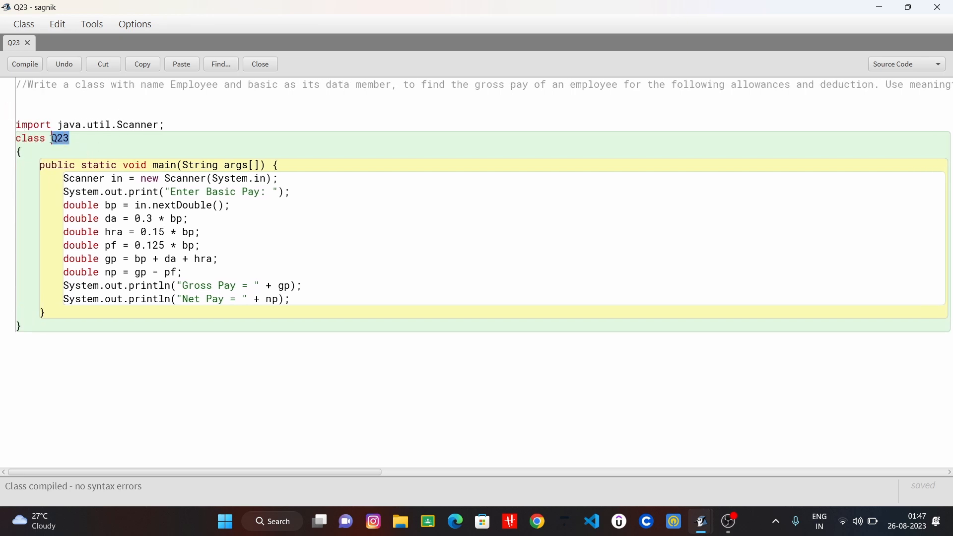
{"action": "type", "text": "E"}
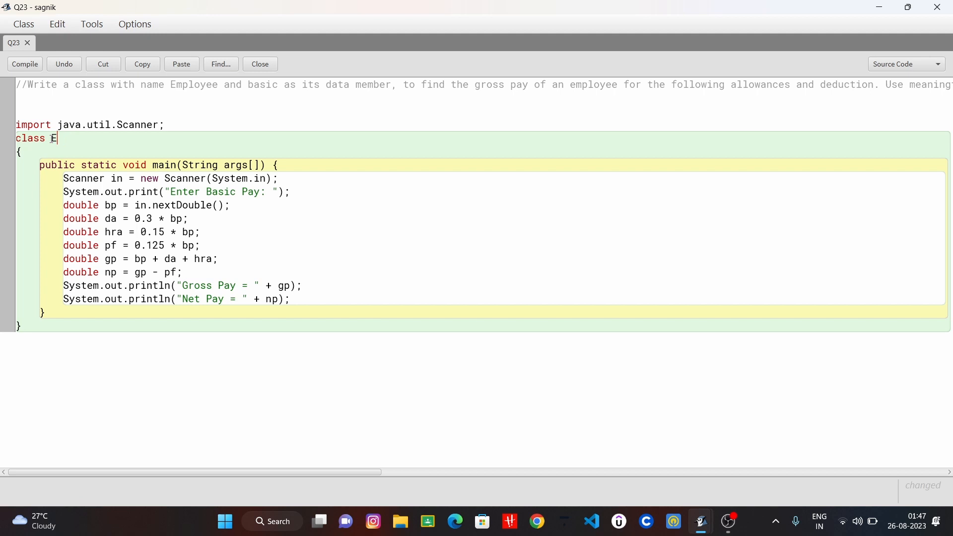
{"action": "type", "text": "mploye"}
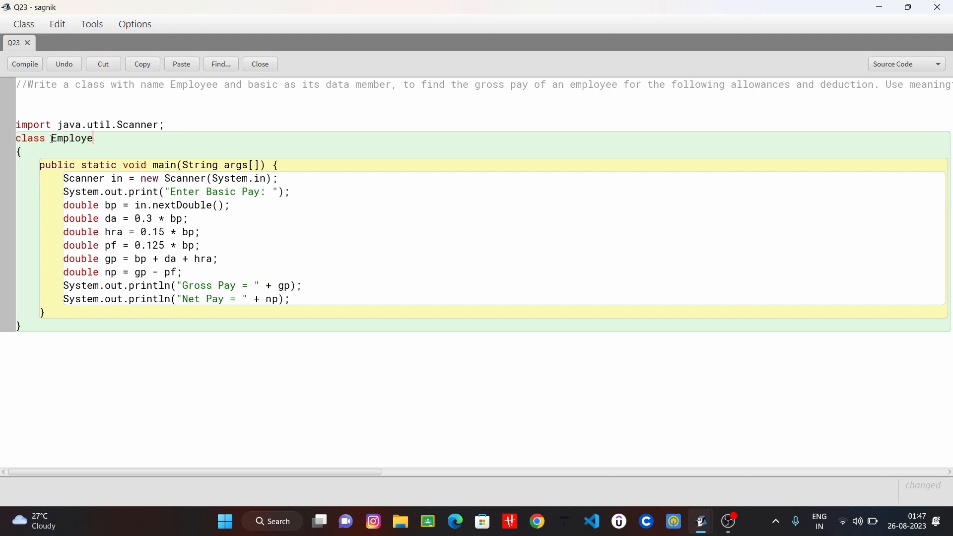
{"action": "left_click", "coordinate": [24, 64]}
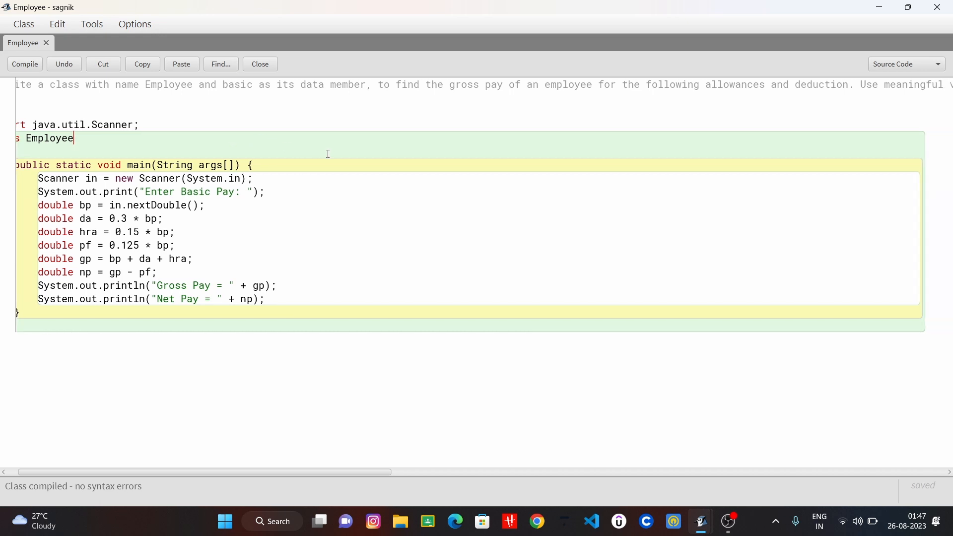
{"action": "mouse_move", "coordinate": [347, 212]}
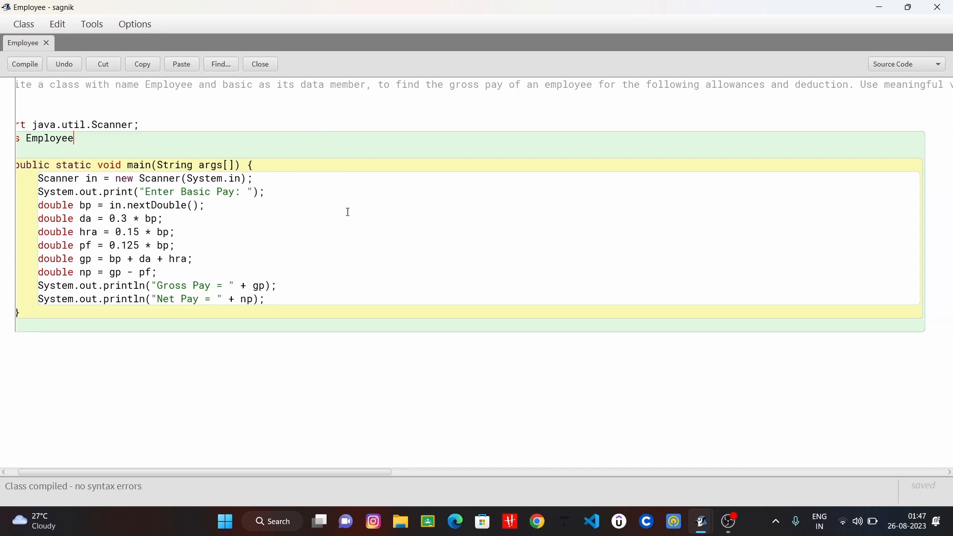
{"action": "scroll", "scroll_direction": "right", "scroll_amount": 3}
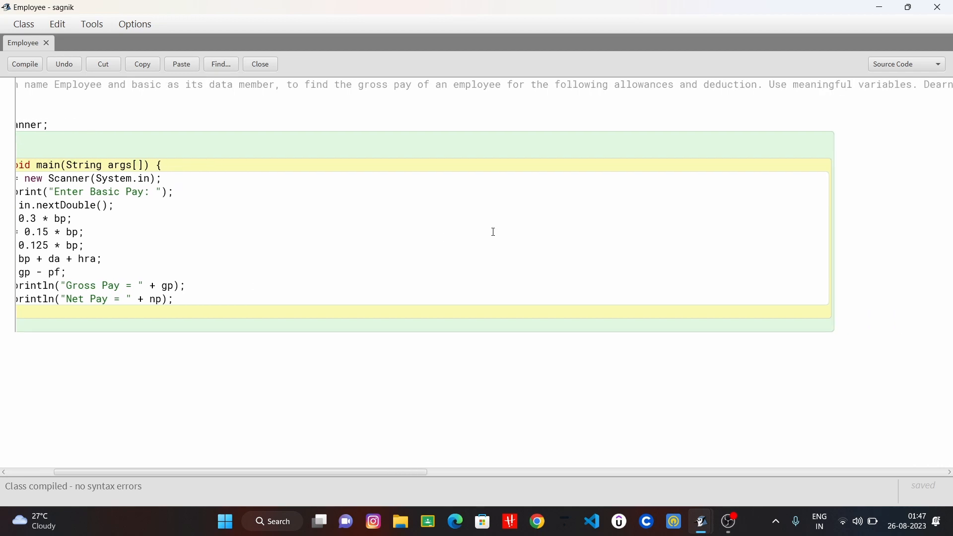
{"action": "scroll", "scroll_direction": "right", "scroll_amount": 3}
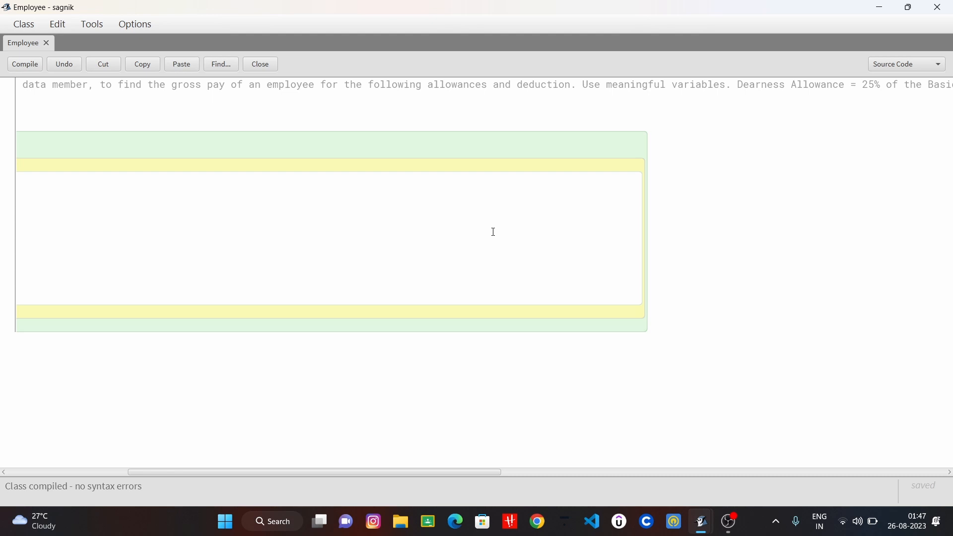
{"action": "mouse_move", "coordinate": [663, 113]}
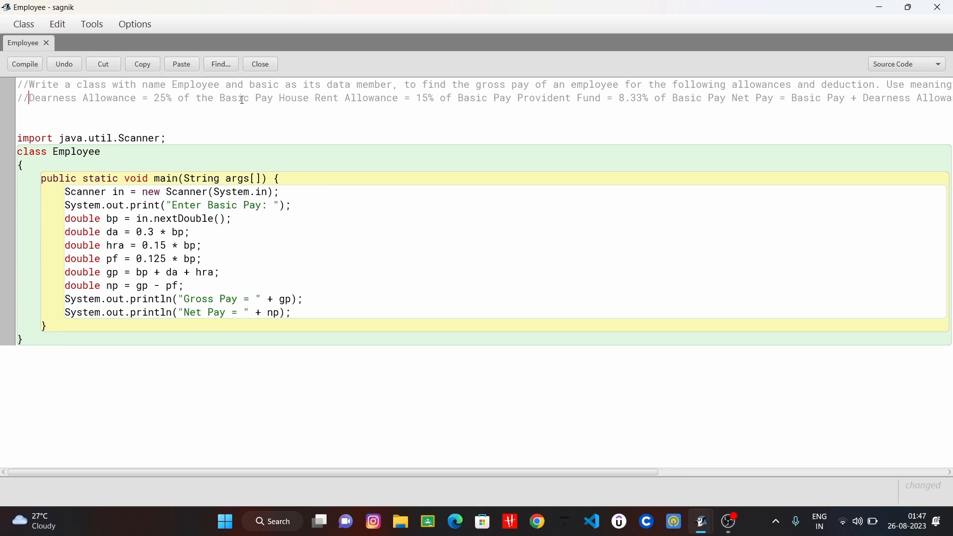
{"action": "mouse_move", "coordinate": [289, 105]}
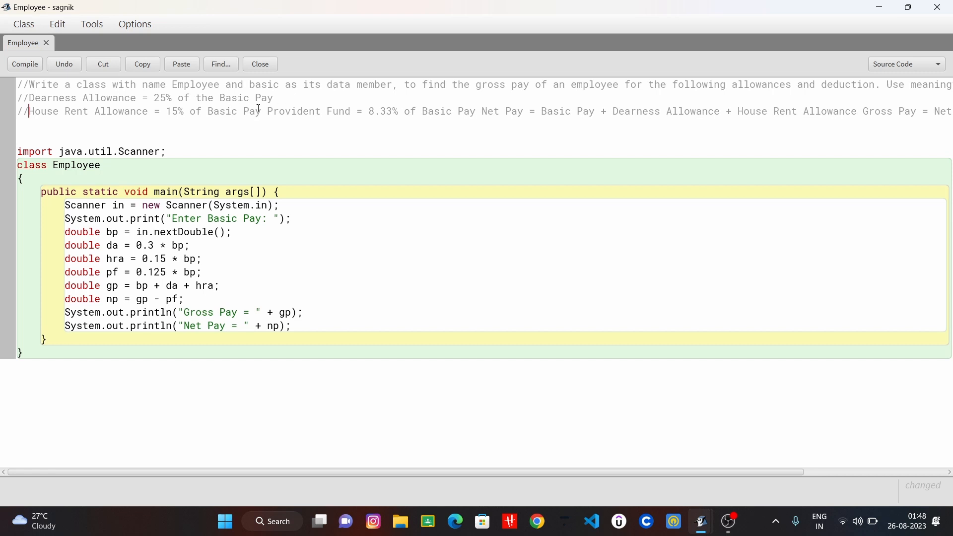
Place the cursor before the Provident Fund formula to break the comment onto a new line.
{"action": "left_click", "coordinate": [268, 111]}
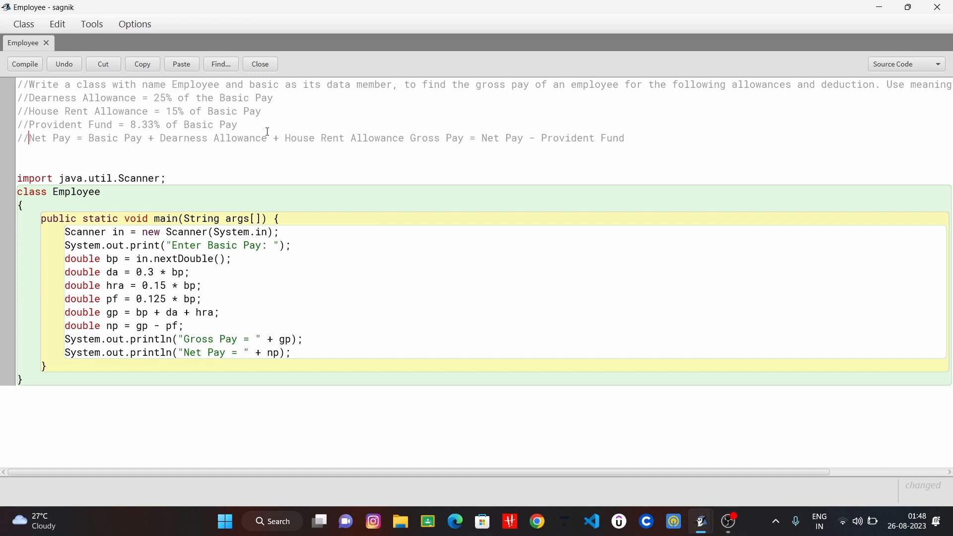
{"action": "mouse_move", "coordinate": [323, 165]}
{"action": "type", "text": "//"}
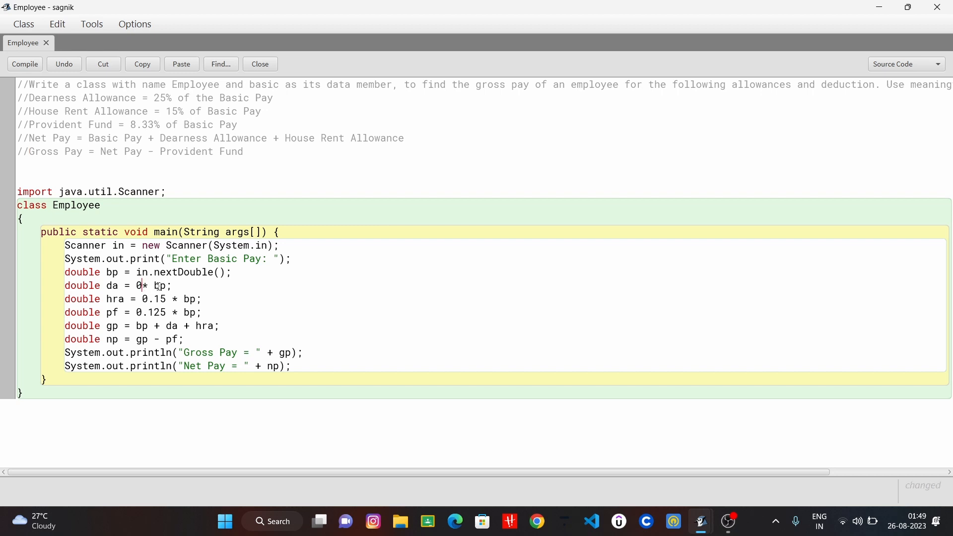
Change the DA rate to 0.25 and the PF rate to 8.33/100.
{"action": "type", "text": "25"}
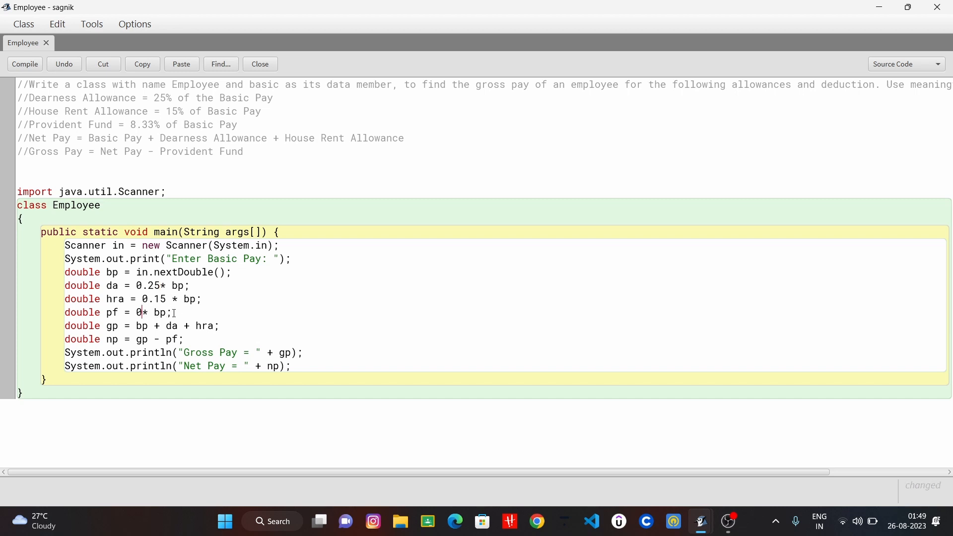
{"action": "key", "text": "Backspace"}
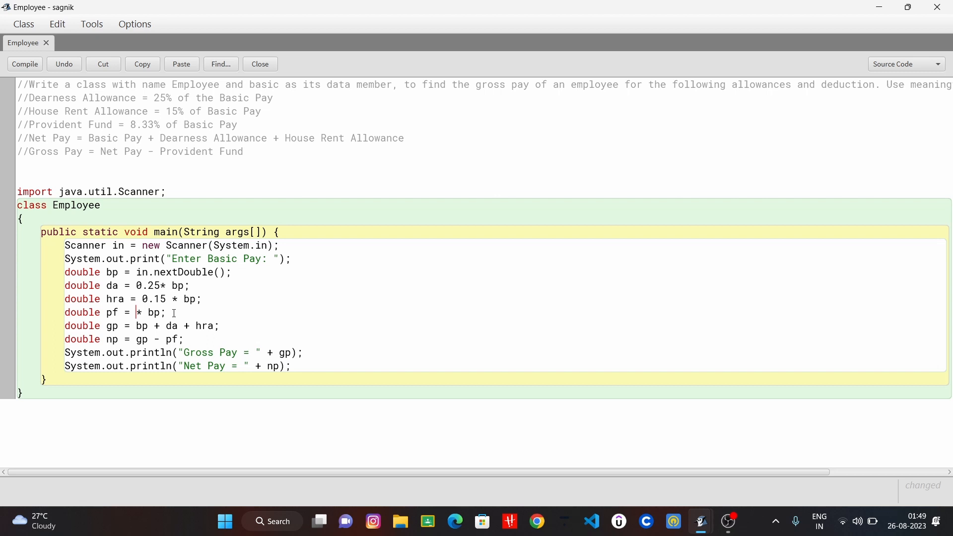
{"action": "type", "text": "8.33"}
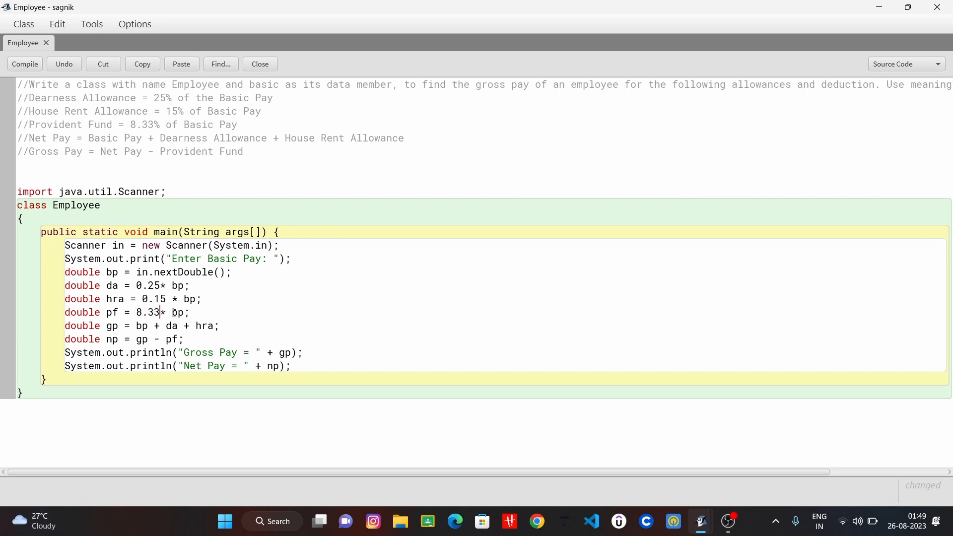
{"action": "type", "text": "/"}
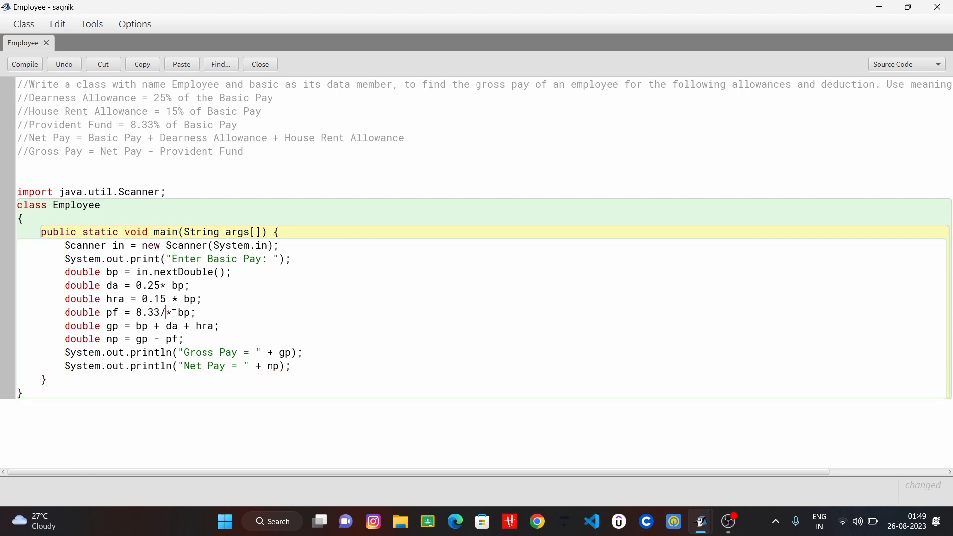
{"action": "type", "text": "100)"}
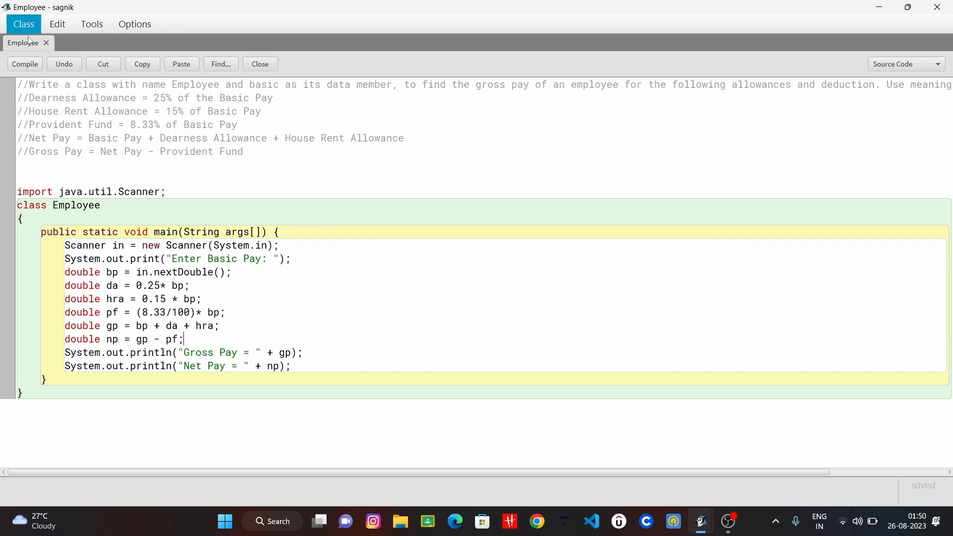
Compile Employee and swap the gp and np names in the pay calculation lines.
{"action": "left_click", "coordinate": [24, 64]}
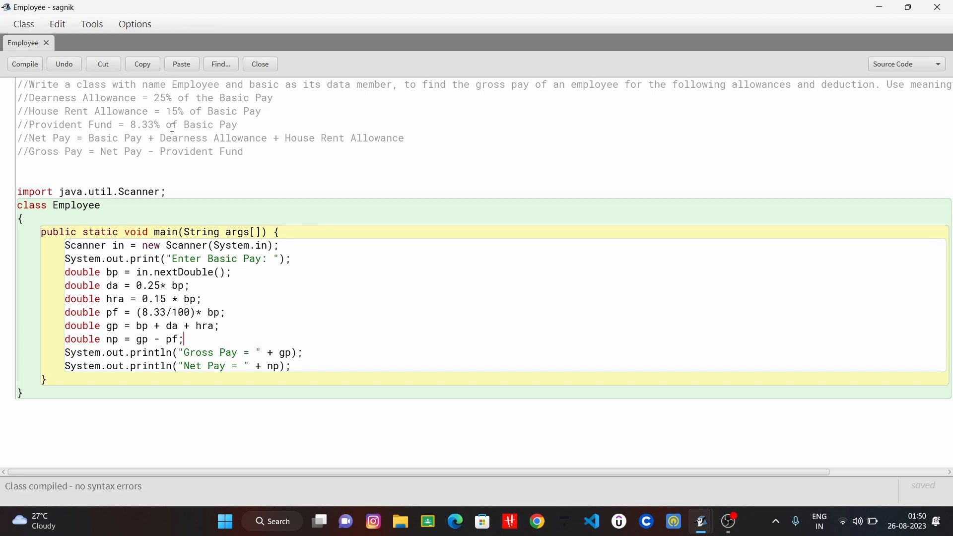
{"action": "mouse_move", "coordinate": [701, 522]}
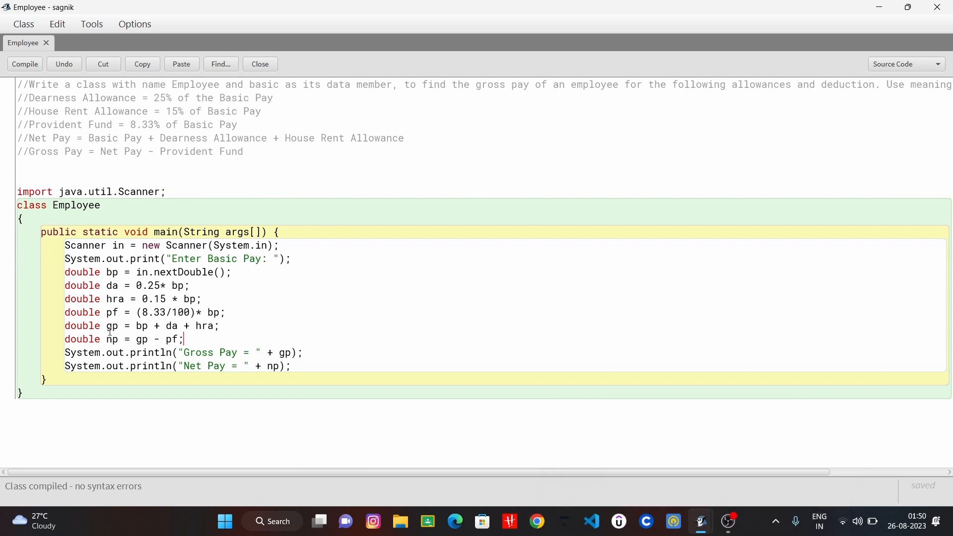
{"action": "double_click", "coordinate": [112, 325]}
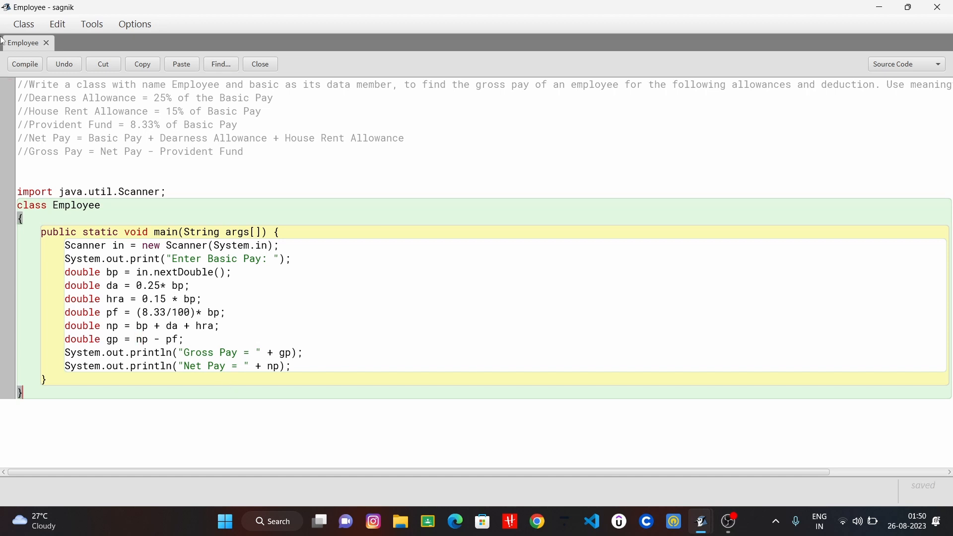
{"action": "left_click", "coordinate": [24, 64]}
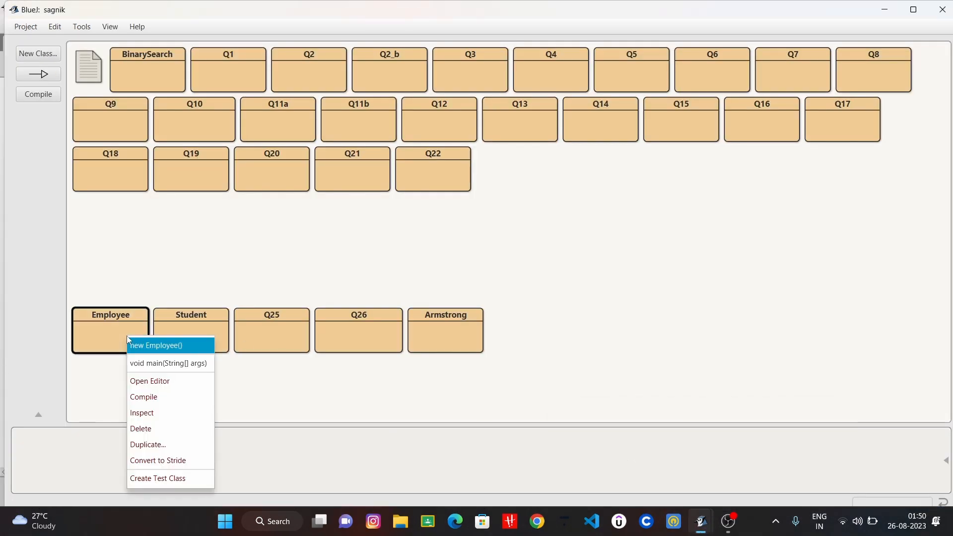
Run Employee's main method and enter basic pay 15000 in the terminal.
{"action": "left_click", "coordinate": [168, 362]}
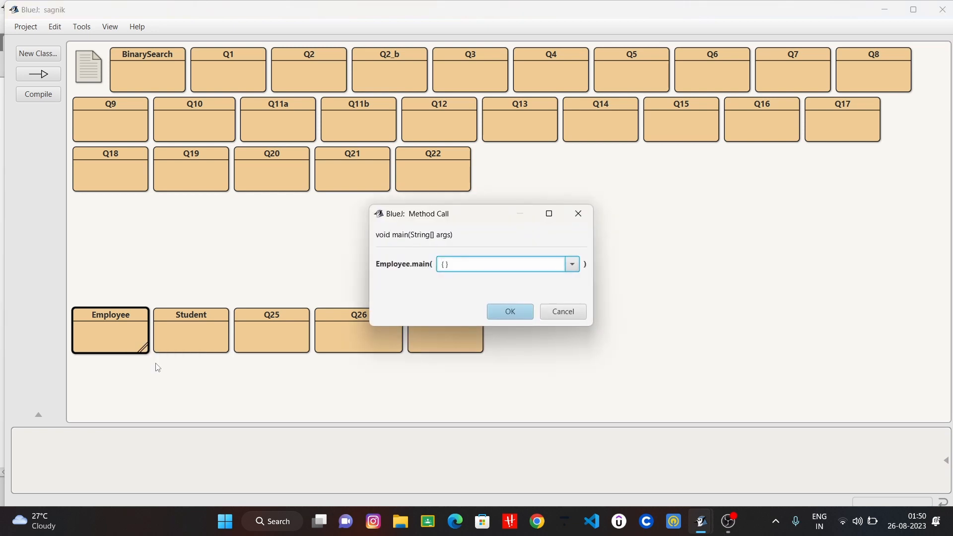
{"action": "left_click", "coordinate": [509, 311]}
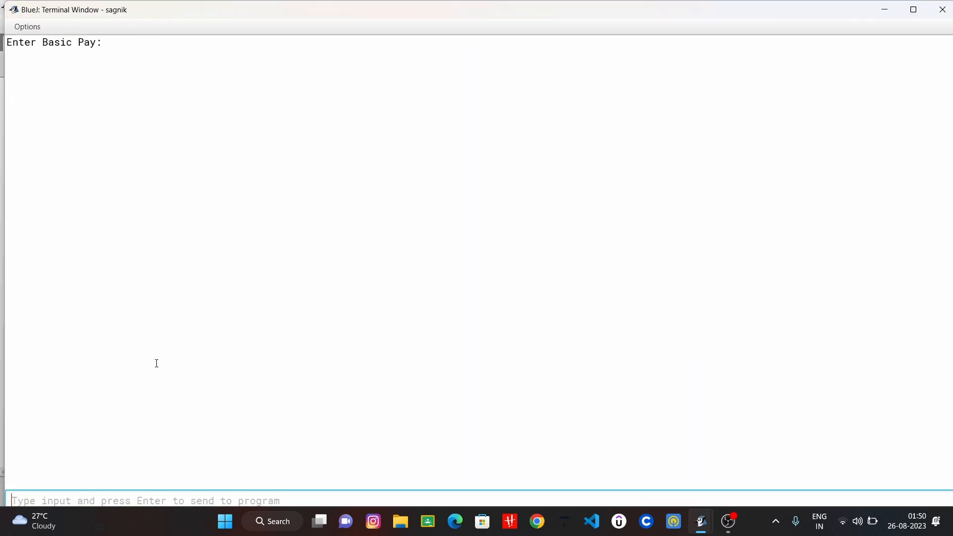
{"action": "type", "text": "12"}
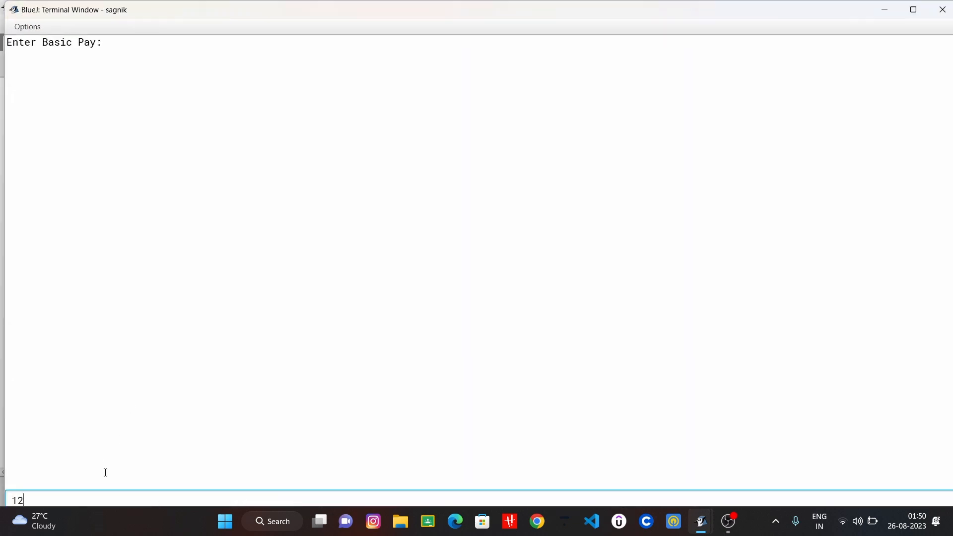
{"action": "key", "text": "BackSpace"}
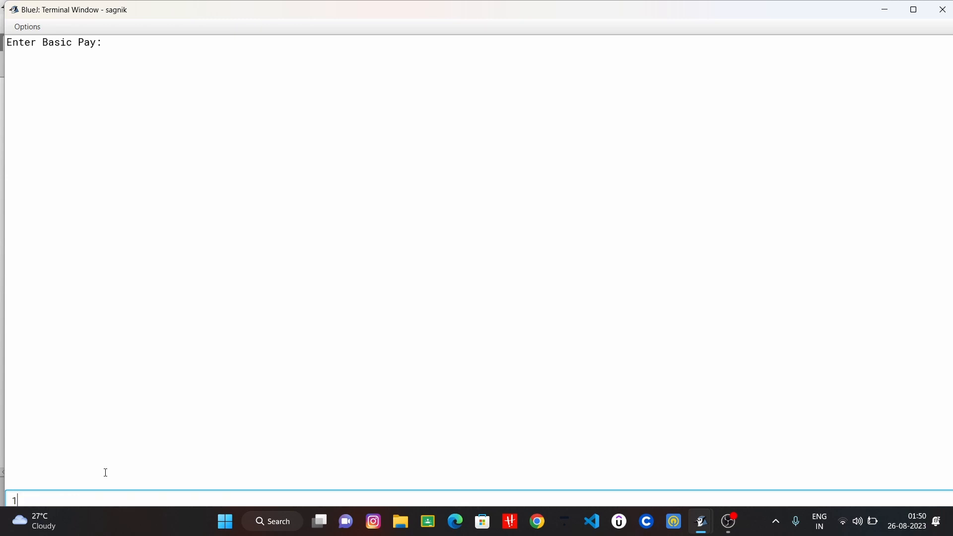
{"action": "type", "text": "5000"}
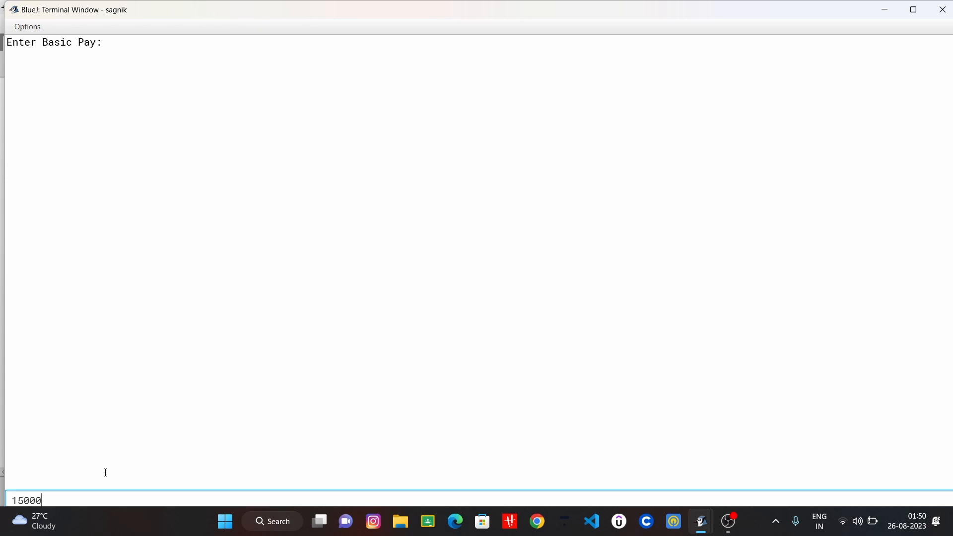
{"action": "key", "text": "enter"}
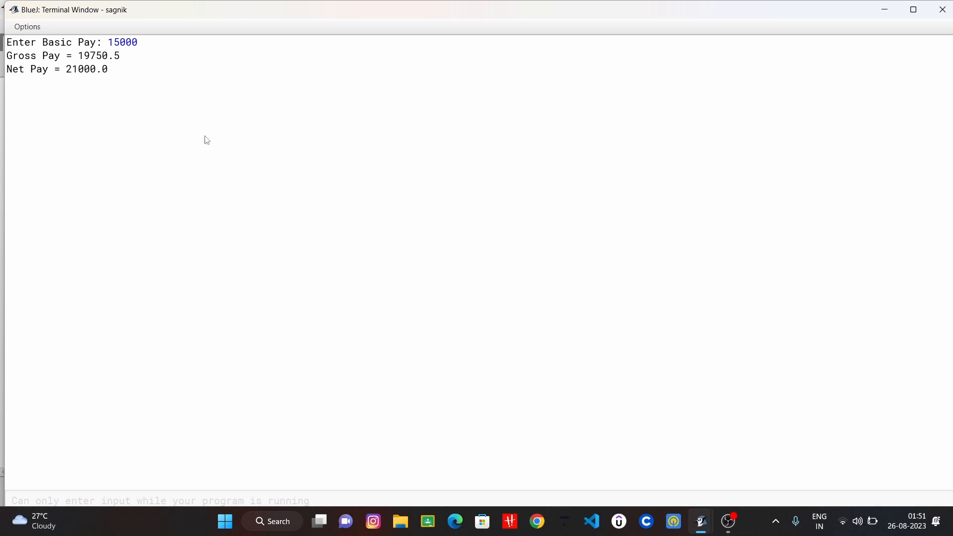
{"action": "mouse_move", "coordinate": [696, 313]}
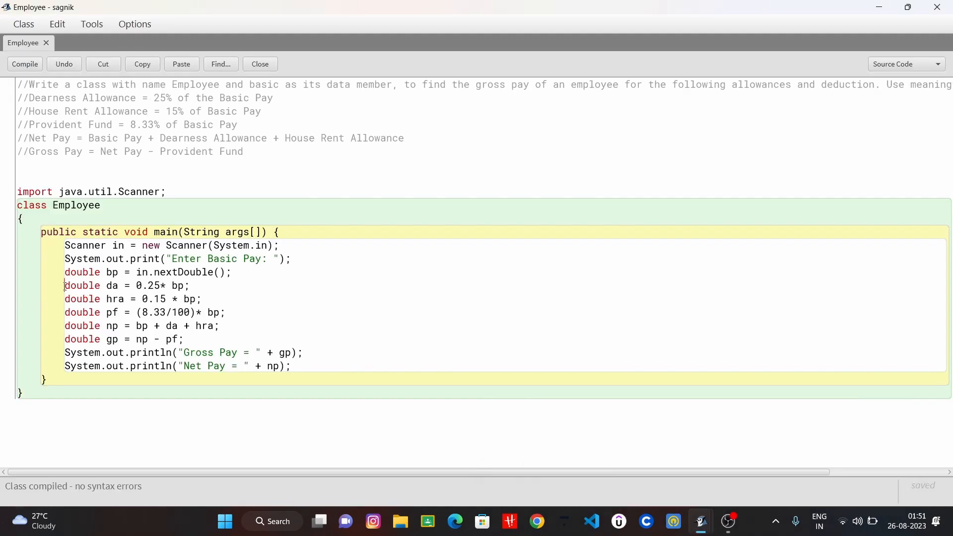
Highlight and then deselect the allowance and pay calculation lines in the Employee editor.
{"action": "left_click_drag", "start_coordinate": [64, 286], "coordinate": [184, 339]}
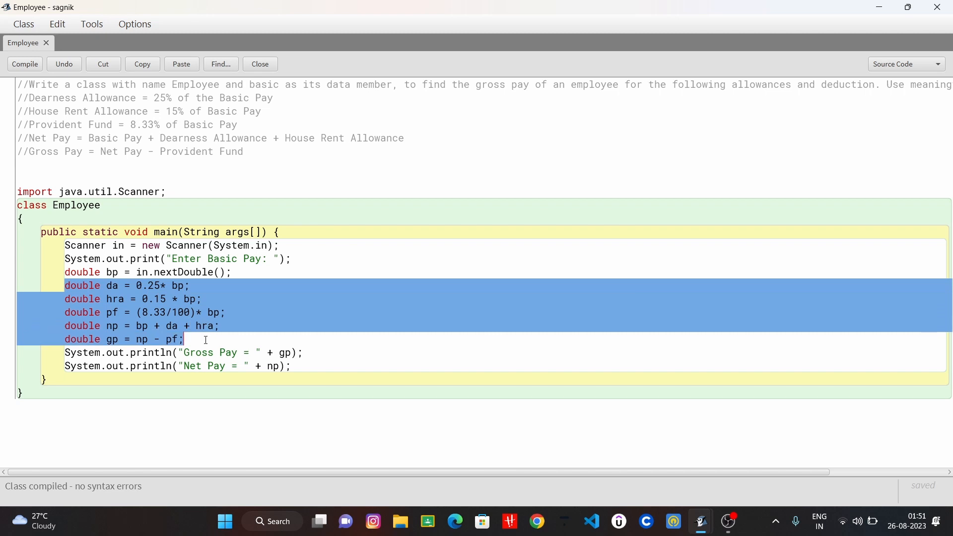
{"action": "left_click", "coordinate": [645, 389]}
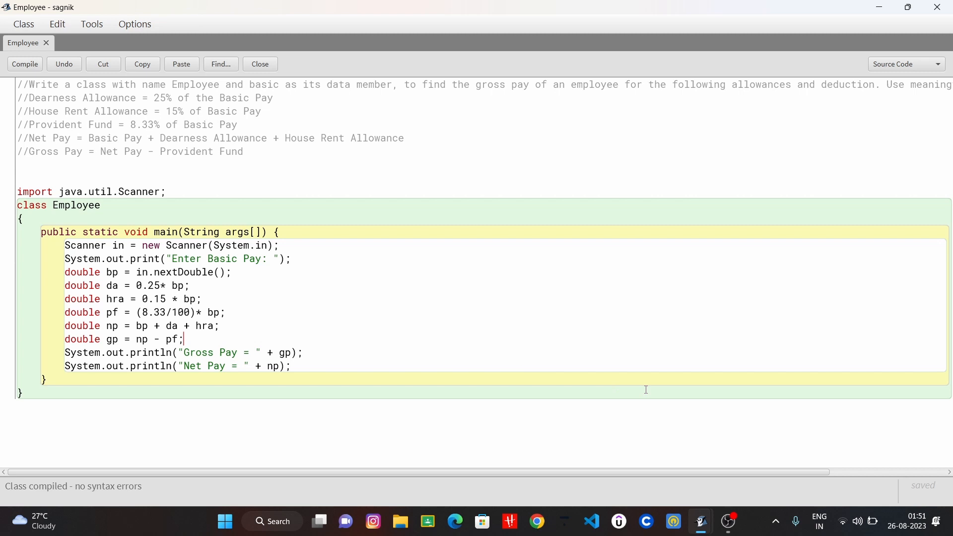
{"action": "mouse_move", "coordinate": [728, 522]}
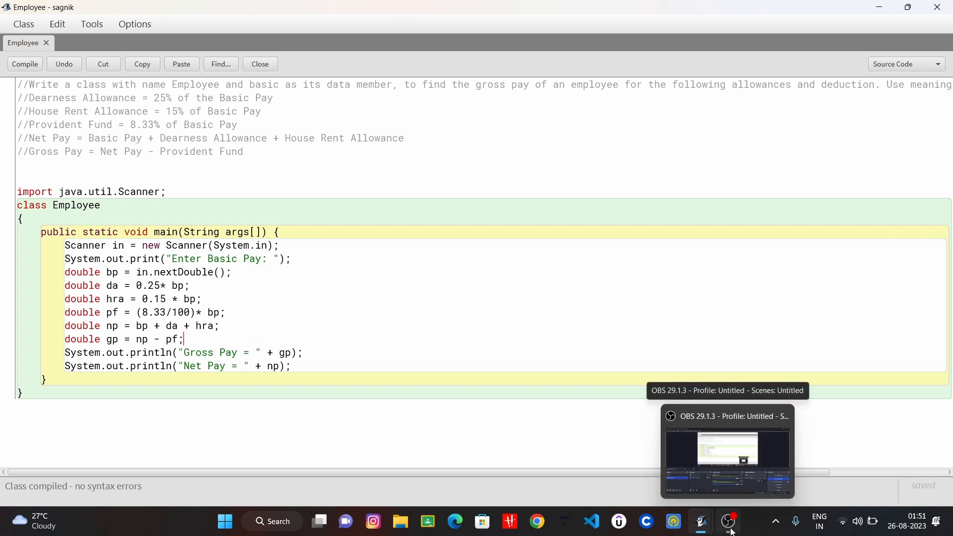